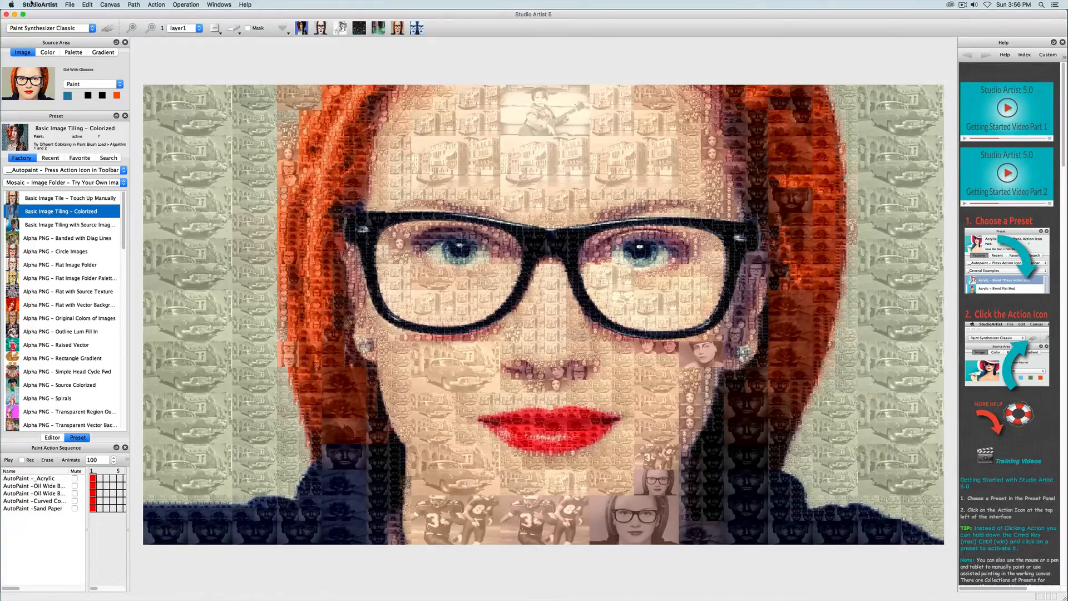
# Step: Load the WingDing Trans2 folder as a new image folder brush
pyautogui.click(69, 4)
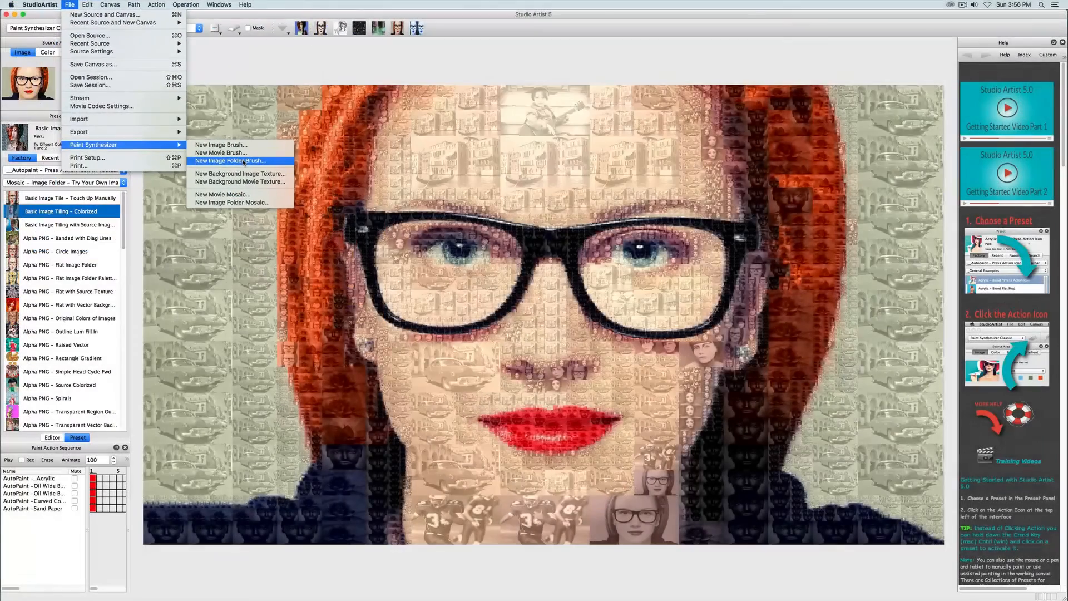
pyautogui.click(232, 160)
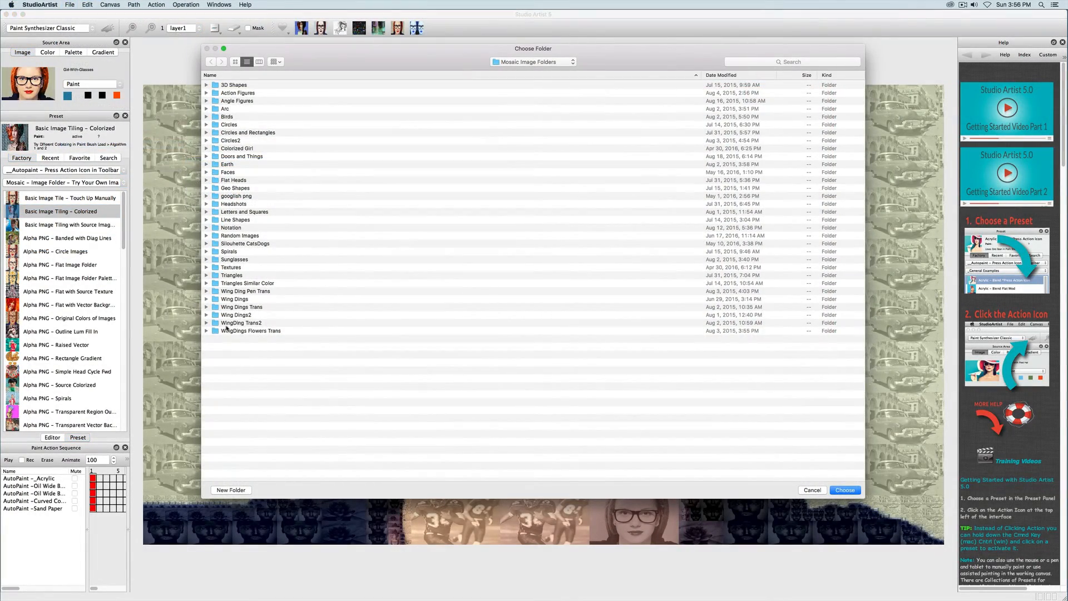
pyautogui.click(242, 323)
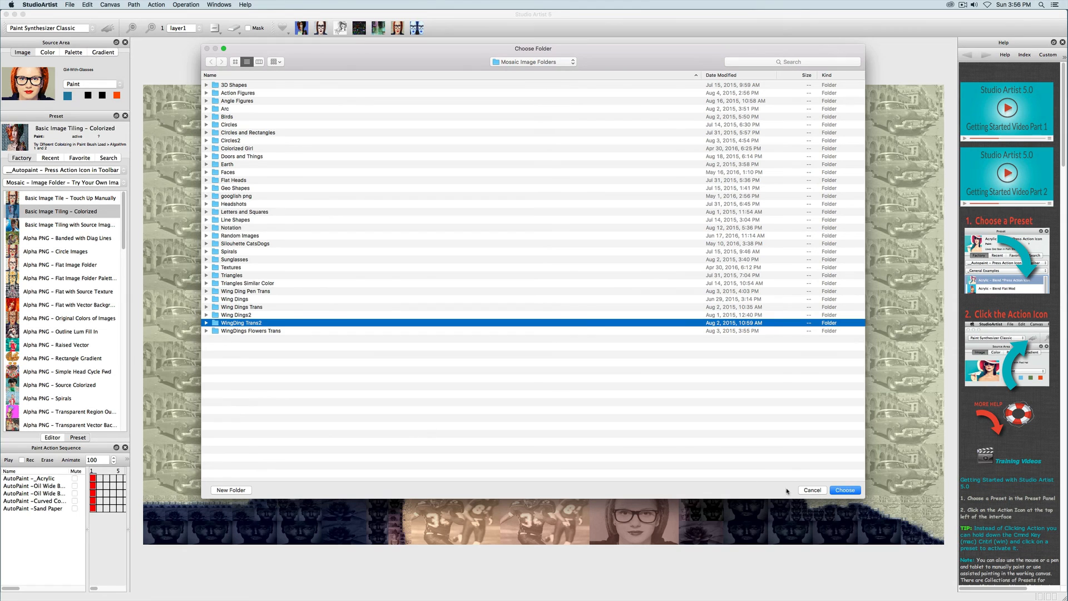
pyautogui.click(844, 490)
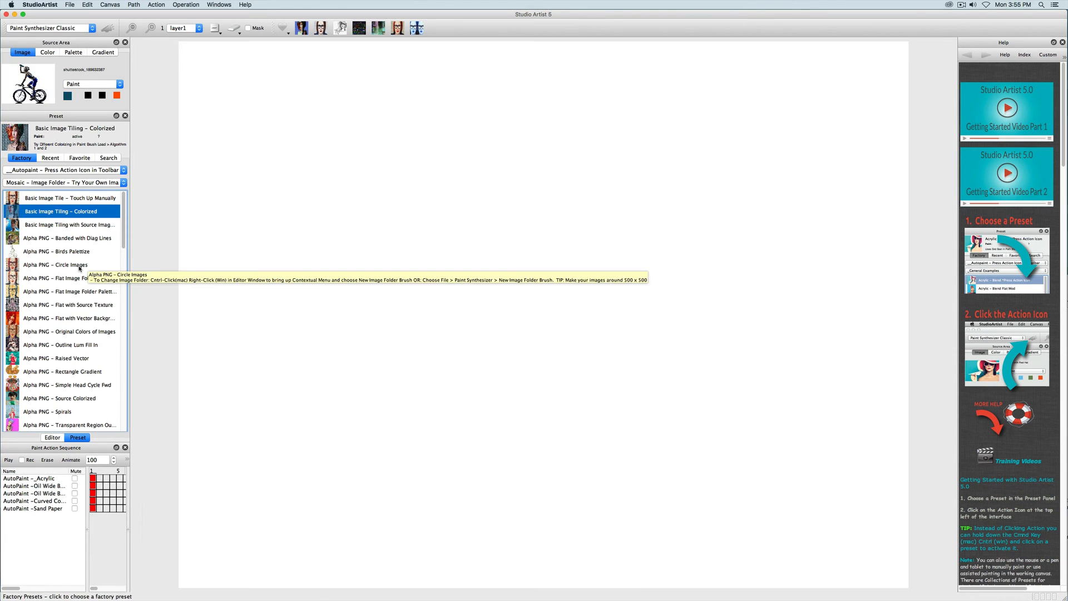
# Step: Choose the Alpha PNG – Birds Palettize preset with canvas fill set to source colour
pyautogui.click(58, 250)
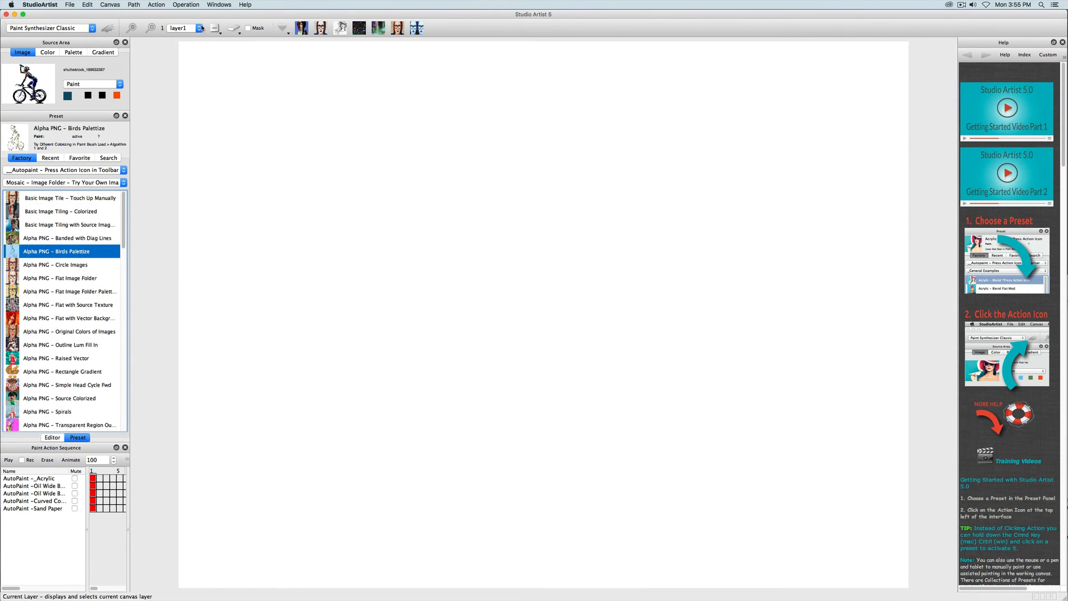
pyautogui.click(235, 29)
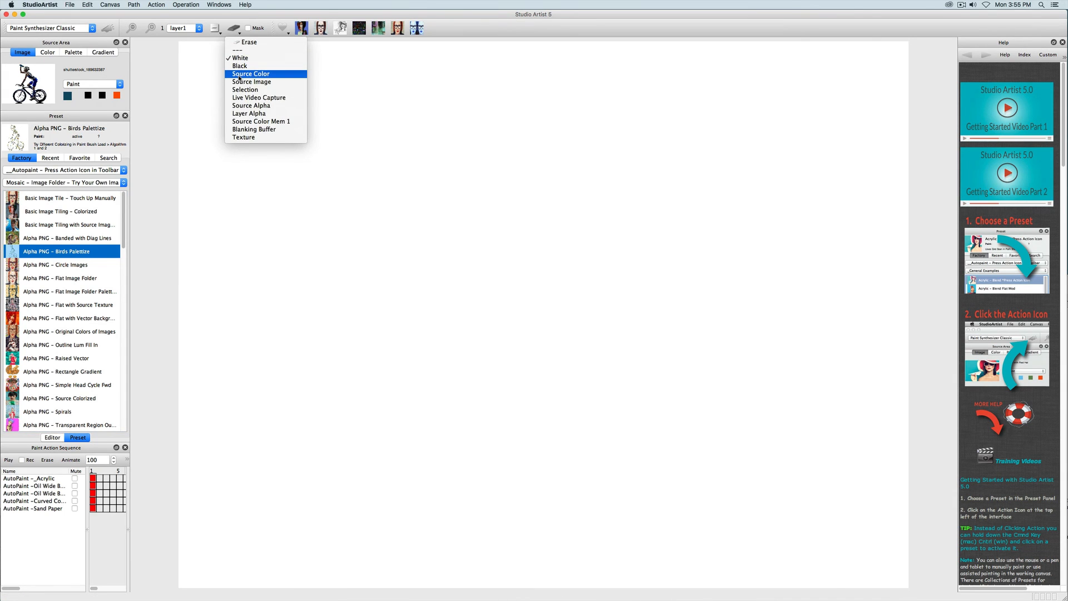
pyautogui.click(250, 73)
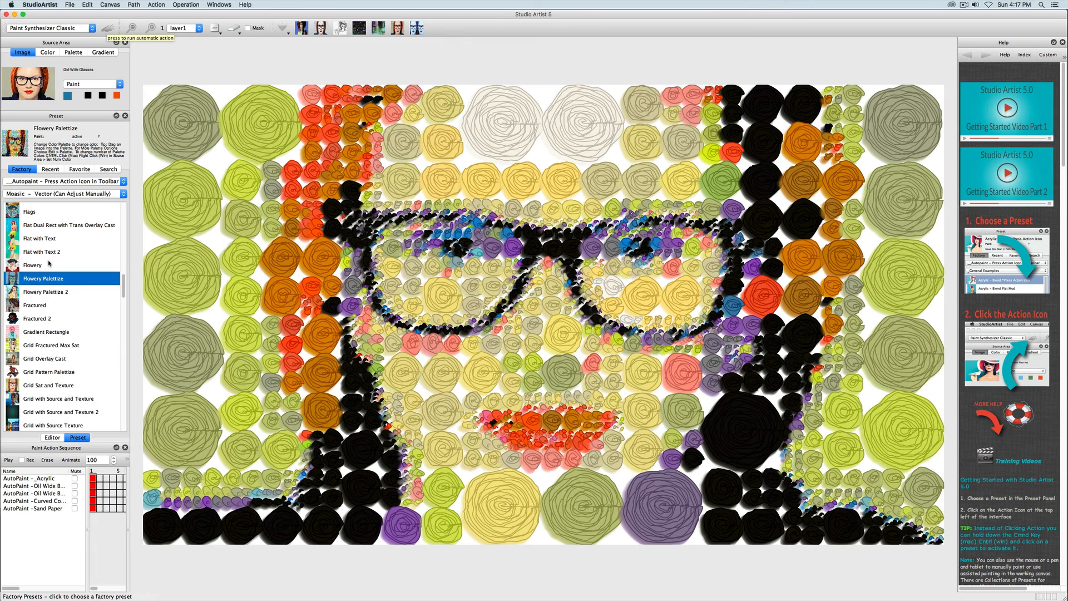
# Step: Choose a different Mosaic – Vector preset for the flowery shape rendering
pyautogui.click(41, 307)
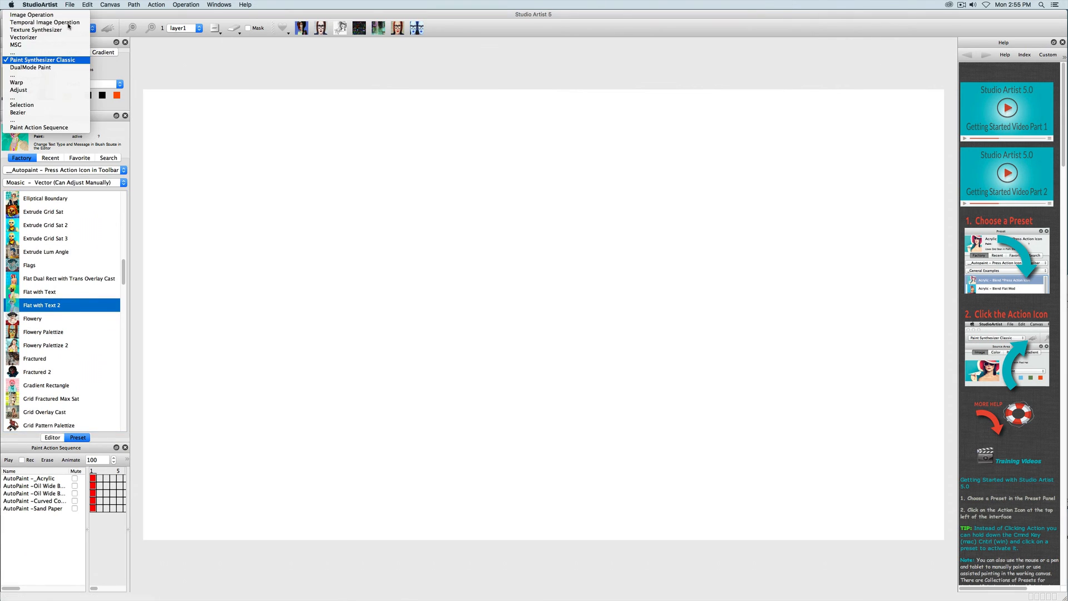
pyautogui.moveTo(39, 127)
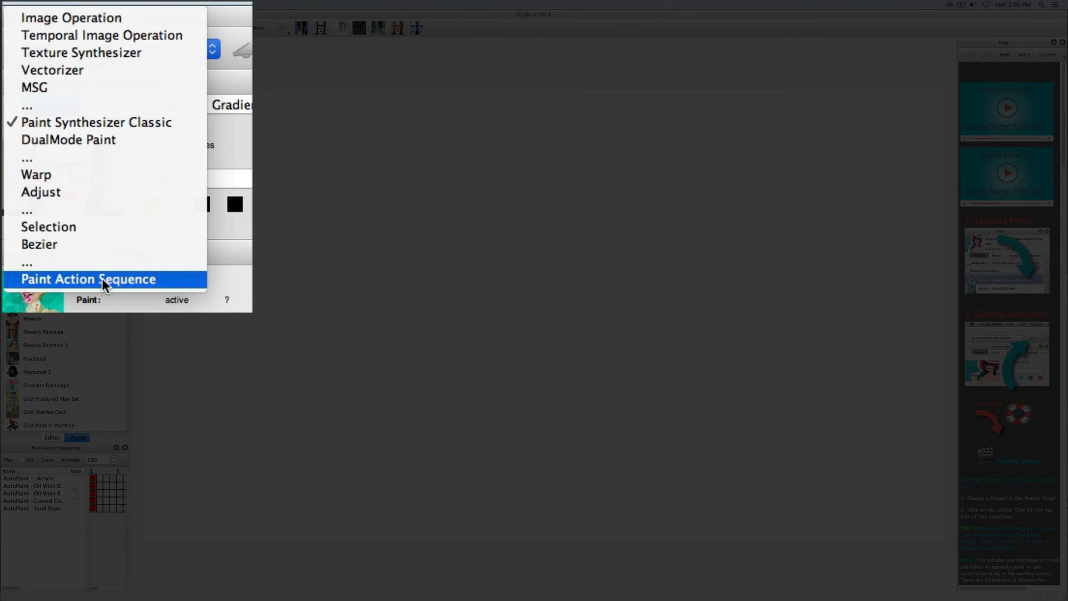
# Step: Switch the operation to Paint Action Sequence, listing the General Examples presets
pyautogui.click(87, 278)
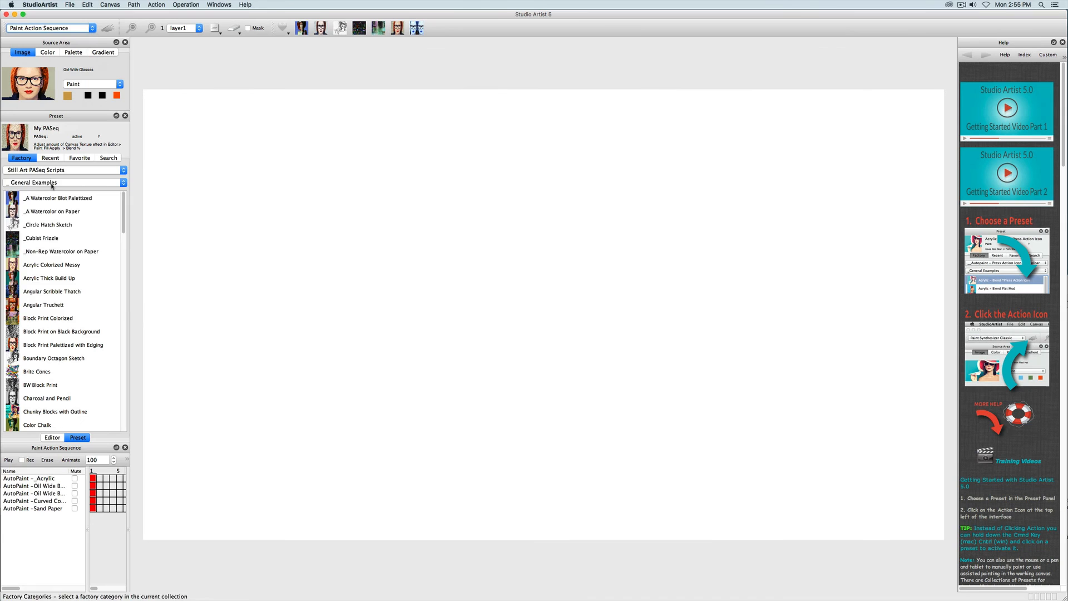